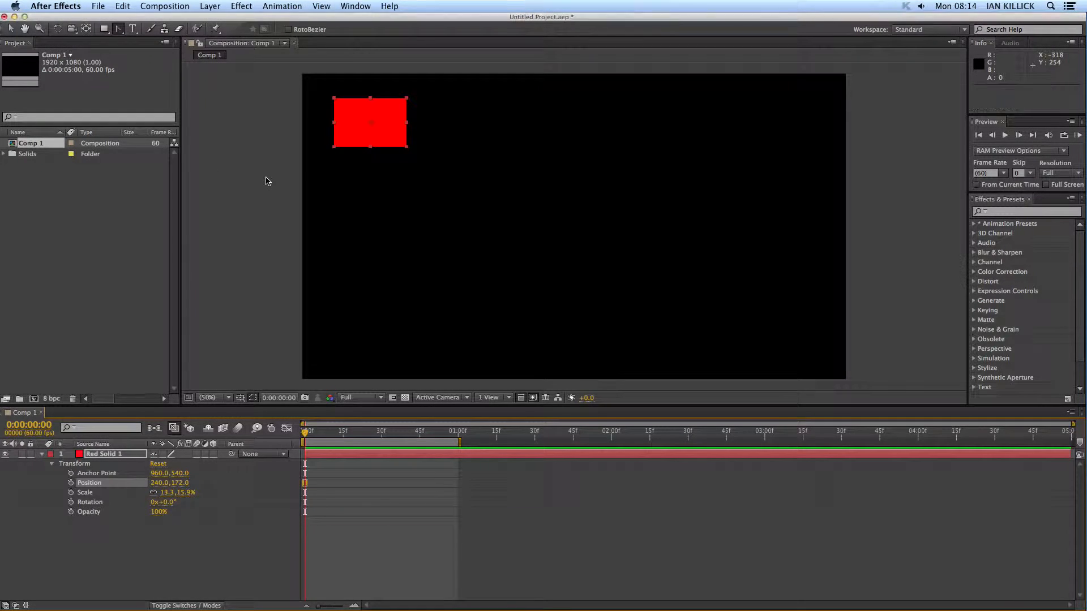
{"action": "mouse_move", "coordinate": [277, 291]}
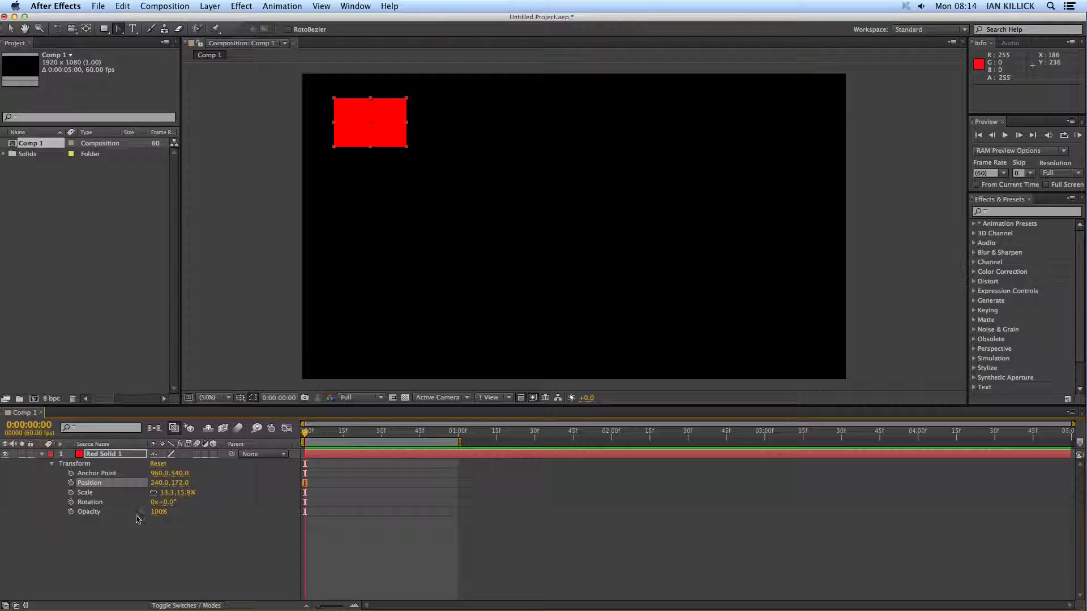
- At 30 frames, drag the red solid down toward the bottom-left to key Position
{"action": "left_click", "coordinate": [71, 482]}
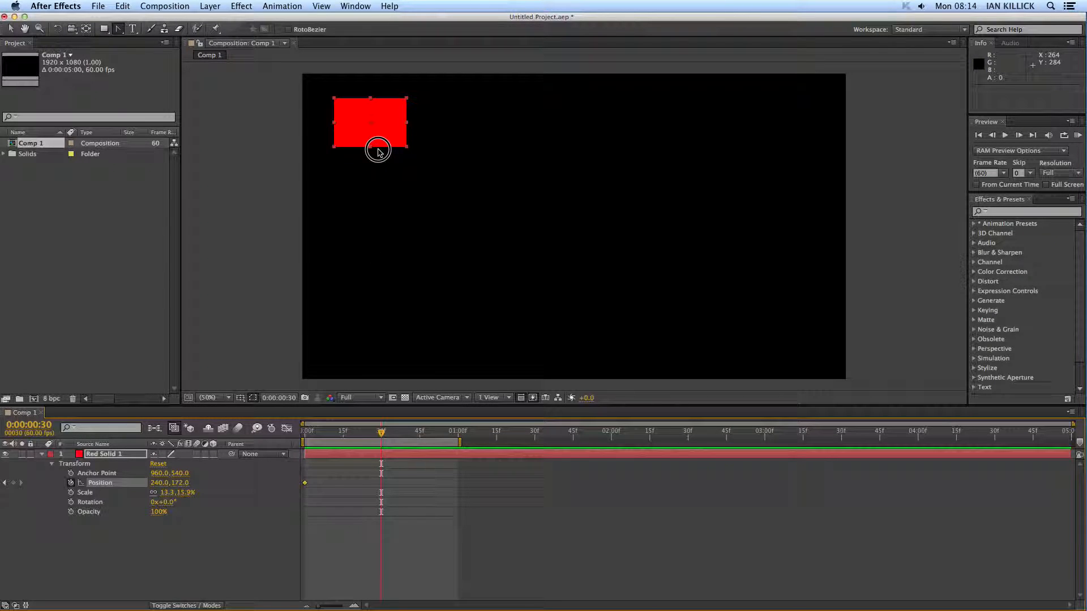
{"action": "left_click_drag", "start_coordinate": [369, 124], "coordinate": [372, 225]}
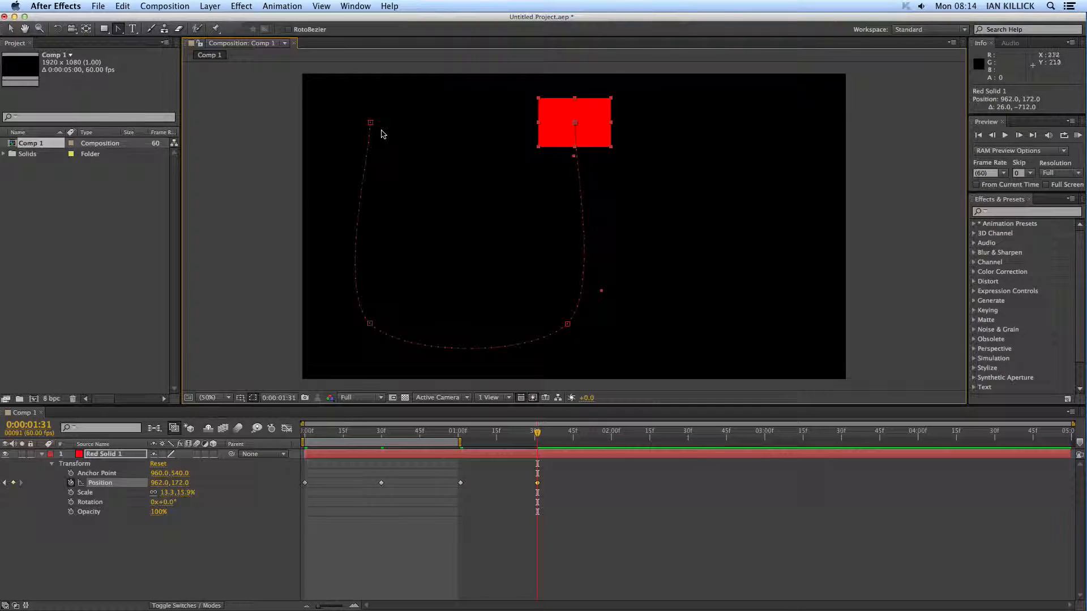
{"action": "mouse_move", "coordinate": [479, 448]}
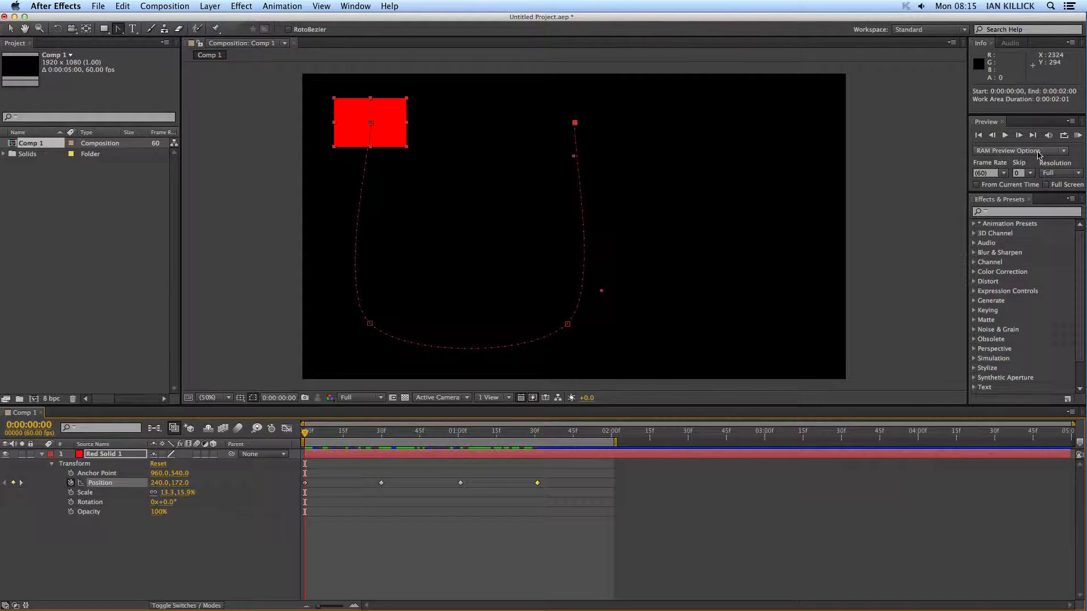
- Run a RAM Preview of the red solid's U-shaped motion
{"action": "left_click", "coordinate": [1078, 135]}
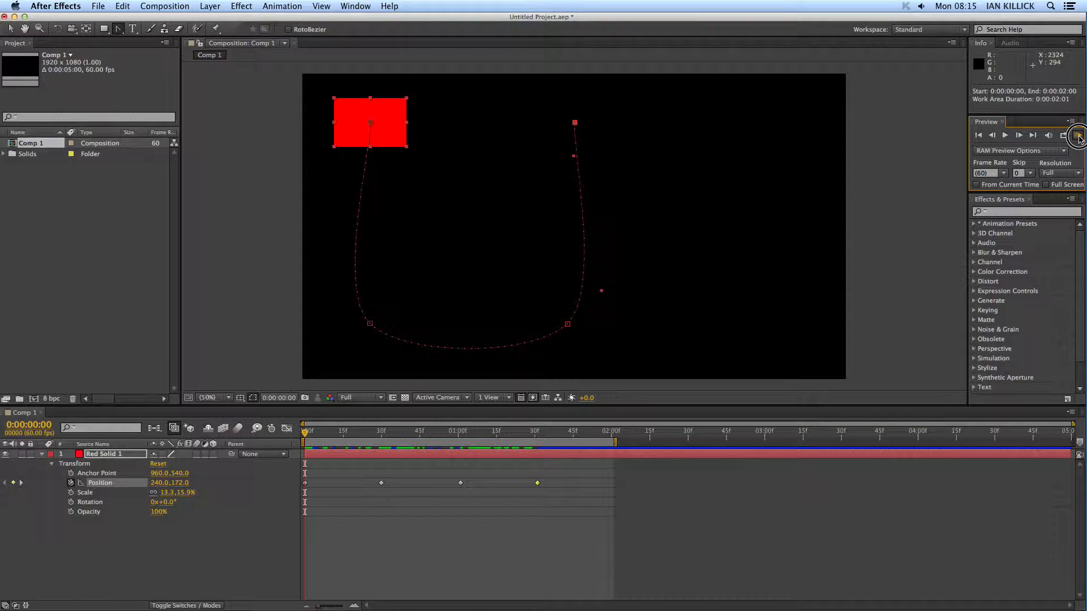
{"action": "left_click", "coordinate": [1078, 135]}
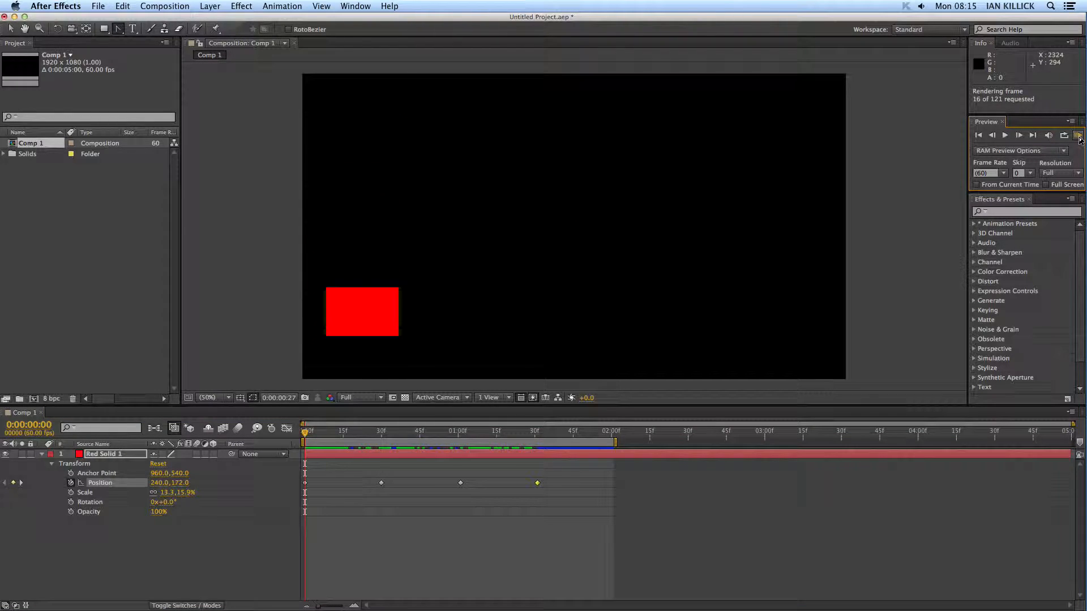
{"action": "left_click", "coordinate": [1078, 135]}
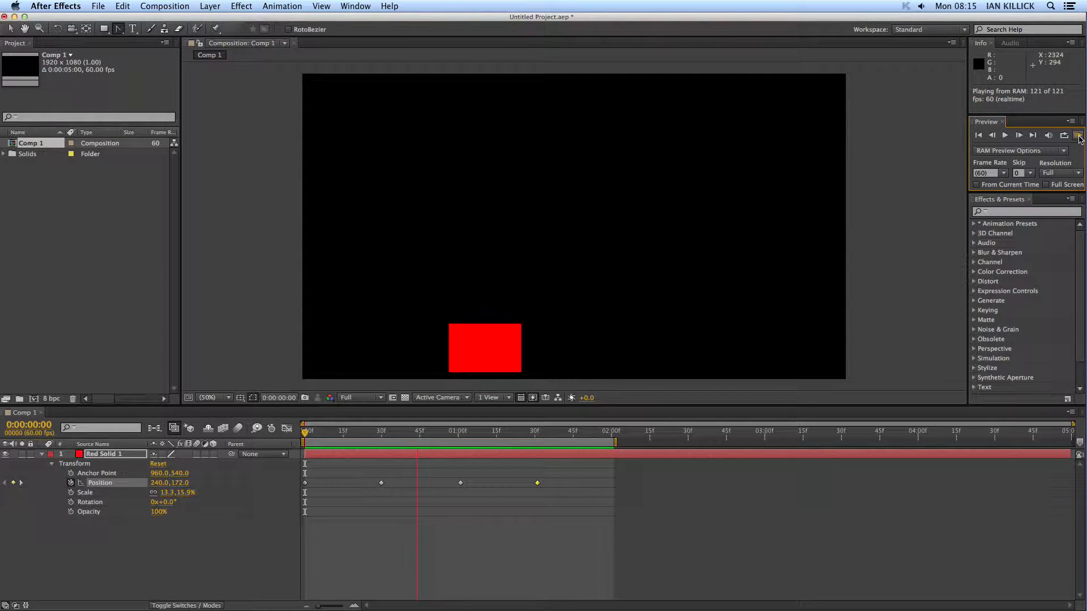
{"action": "left_click", "coordinate": [1077, 136]}
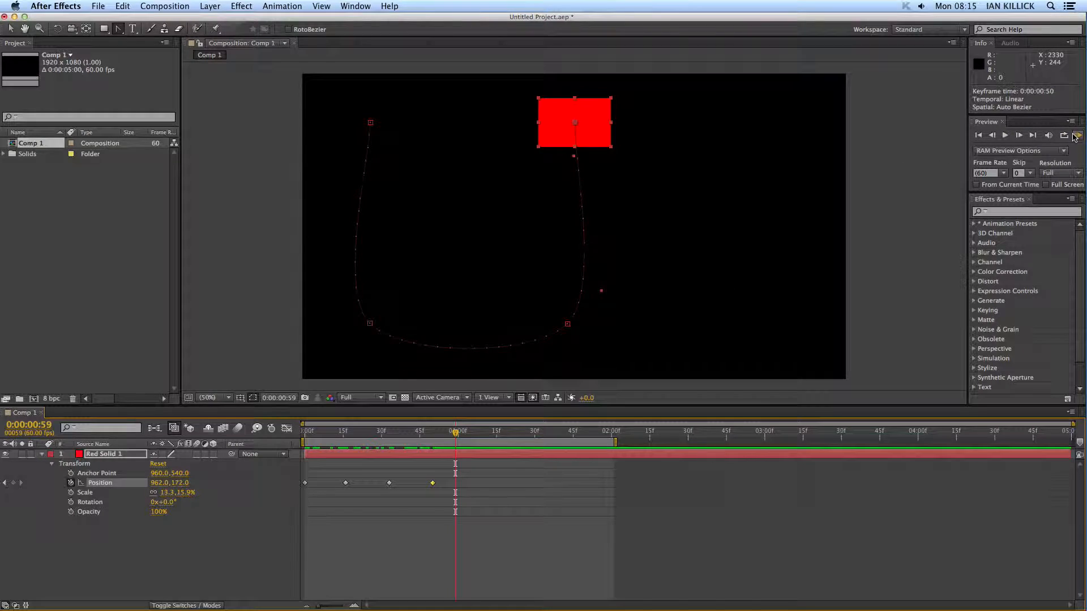
- Move the second Position keyframe to 34 frames and the last to 2:00
{"action": "left_click", "coordinate": [1077, 136]}
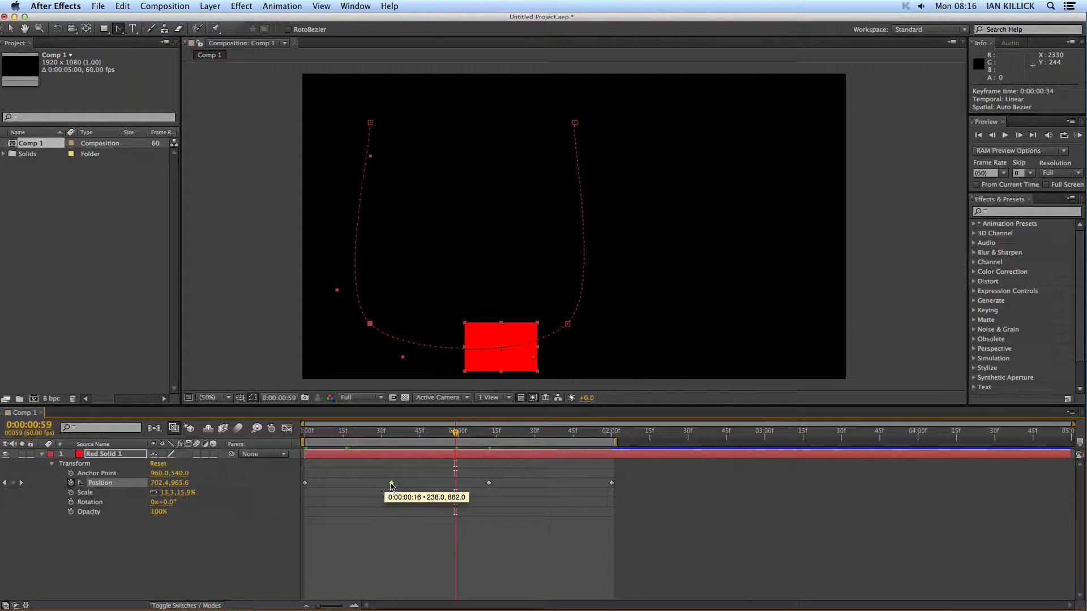
- RAM Preview the retimed animation, then return the time indicator to 0
{"action": "left_click", "coordinate": [391, 483]}
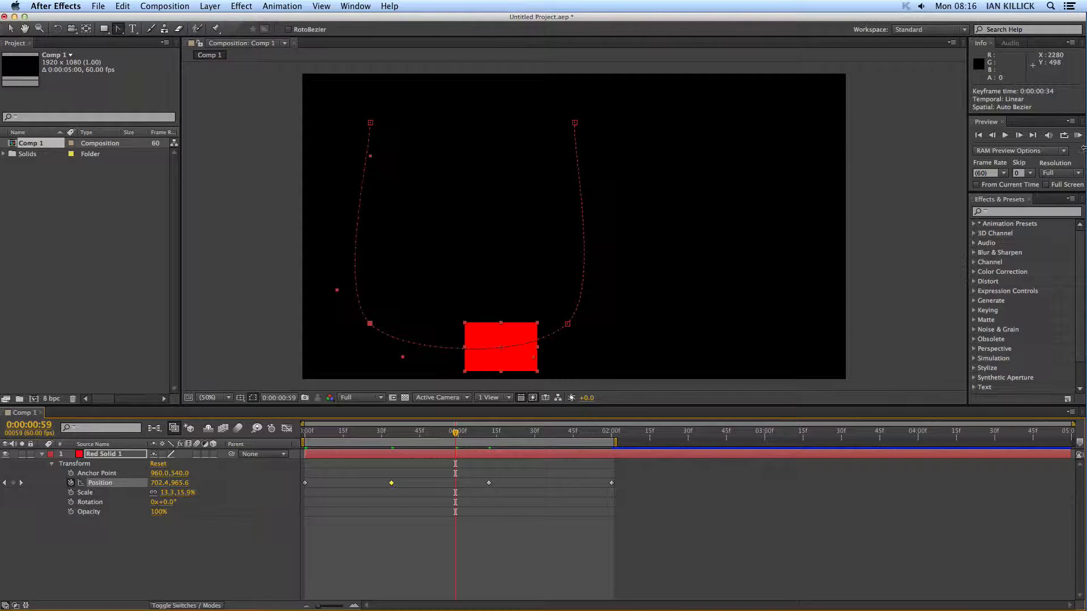
{"action": "left_click", "coordinate": [1078, 135]}
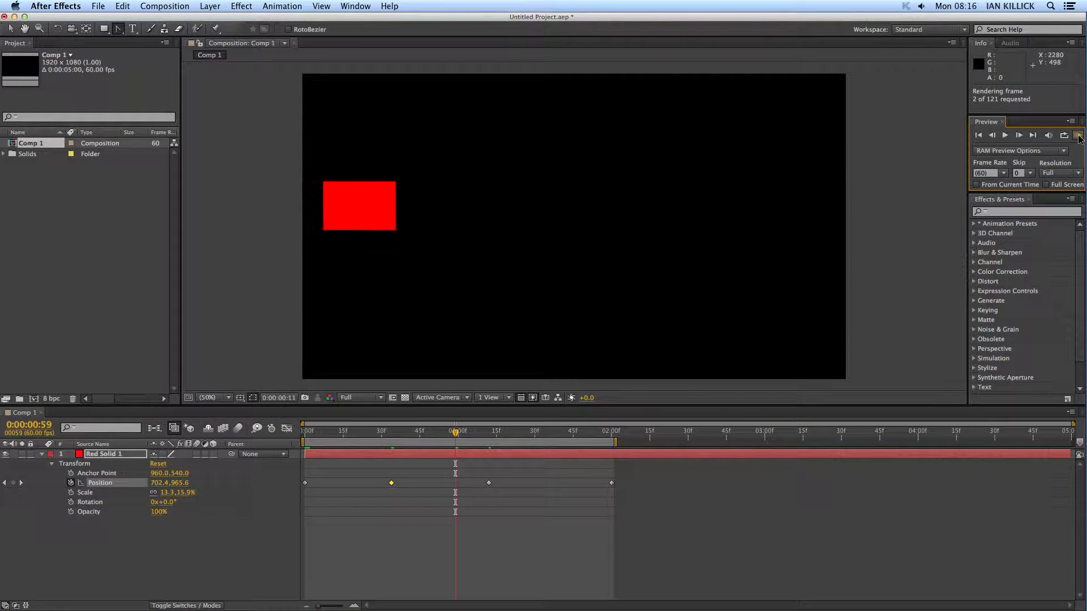
{"action": "left_click", "coordinate": [1077, 136]}
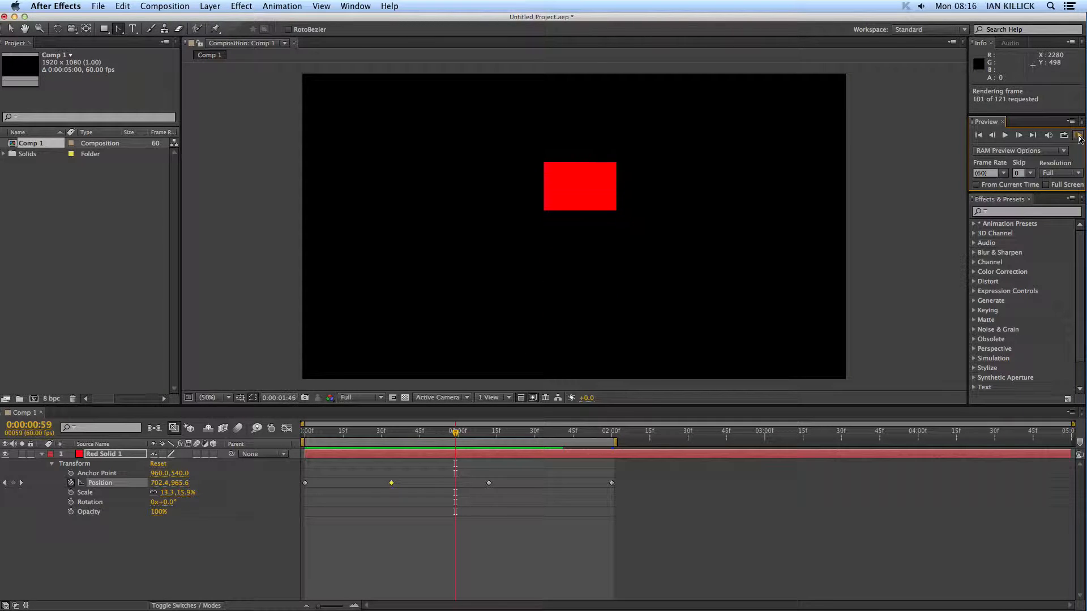
{"action": "left_click", "coordinate": [1077, 136]}
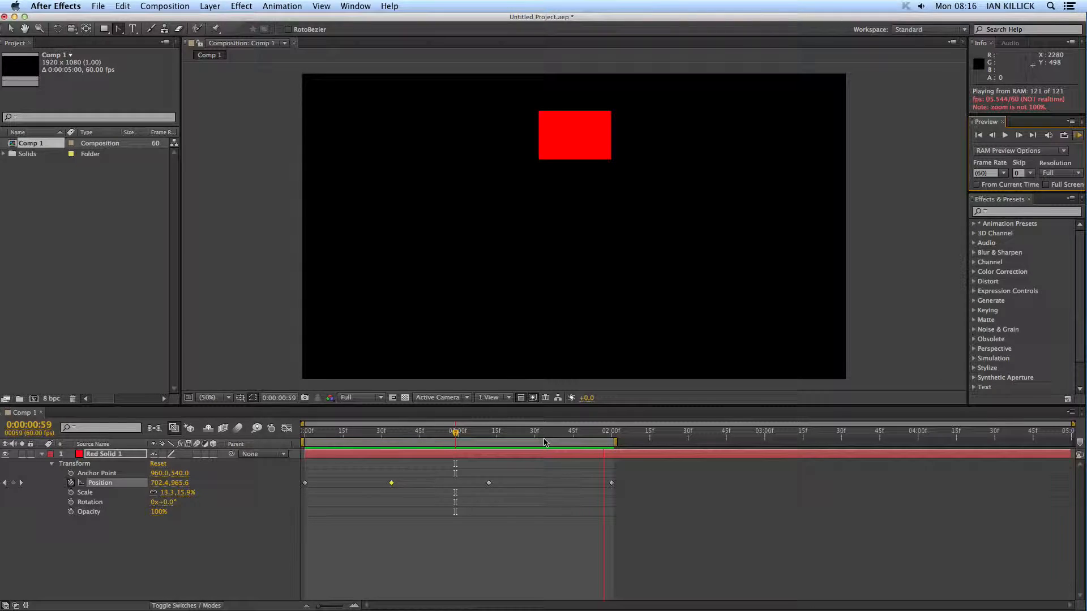
{"action": "left_click", "coordinate": [455, 435]}
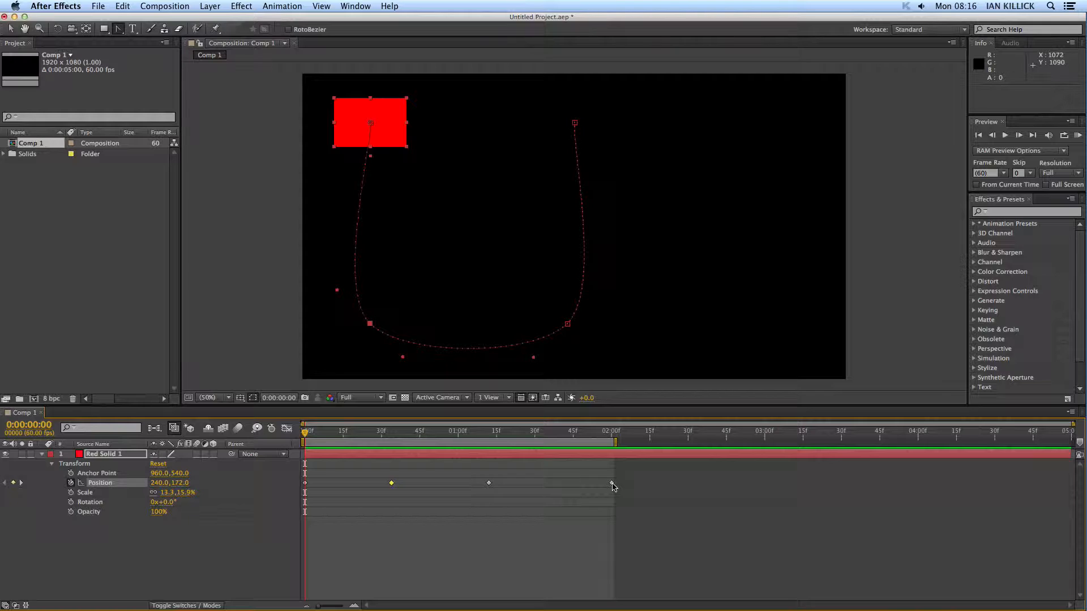
- Drag the motion path's start and corner vertices into a lopsided, tilted U
{"action": "left_click", "coordinate": [611, 483]}
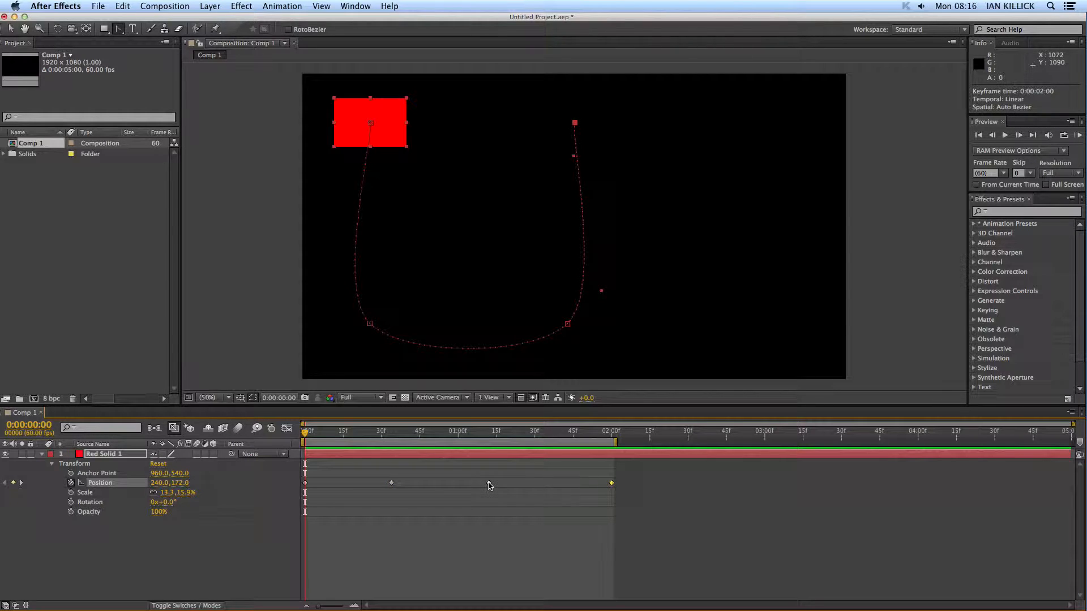
{"action": "left_click", "coordinate": [392, 483]}
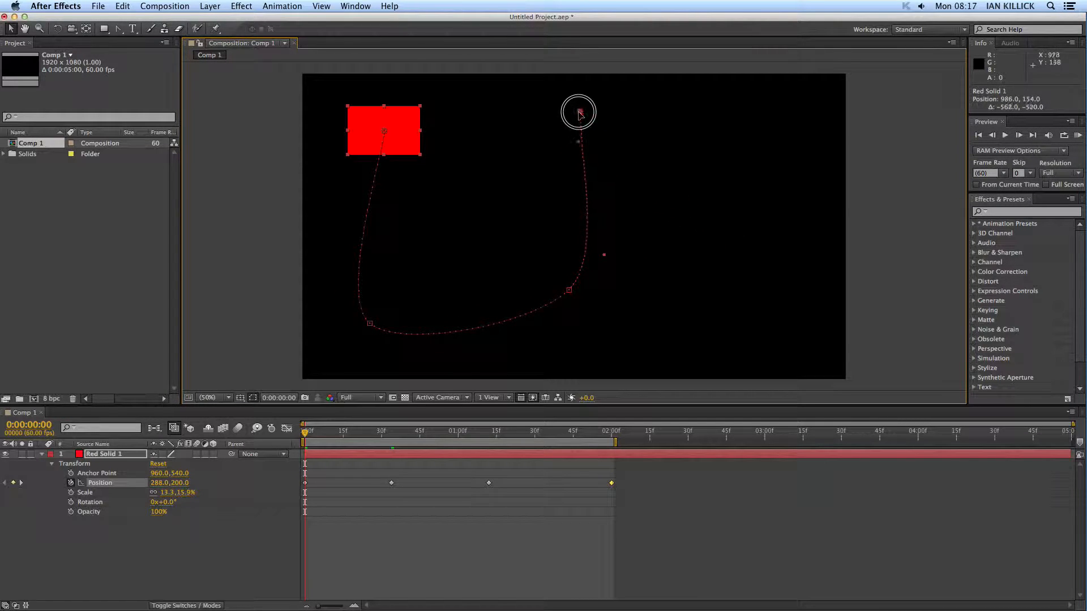
{"action": "left_click", "coordinate": [568, 290]}
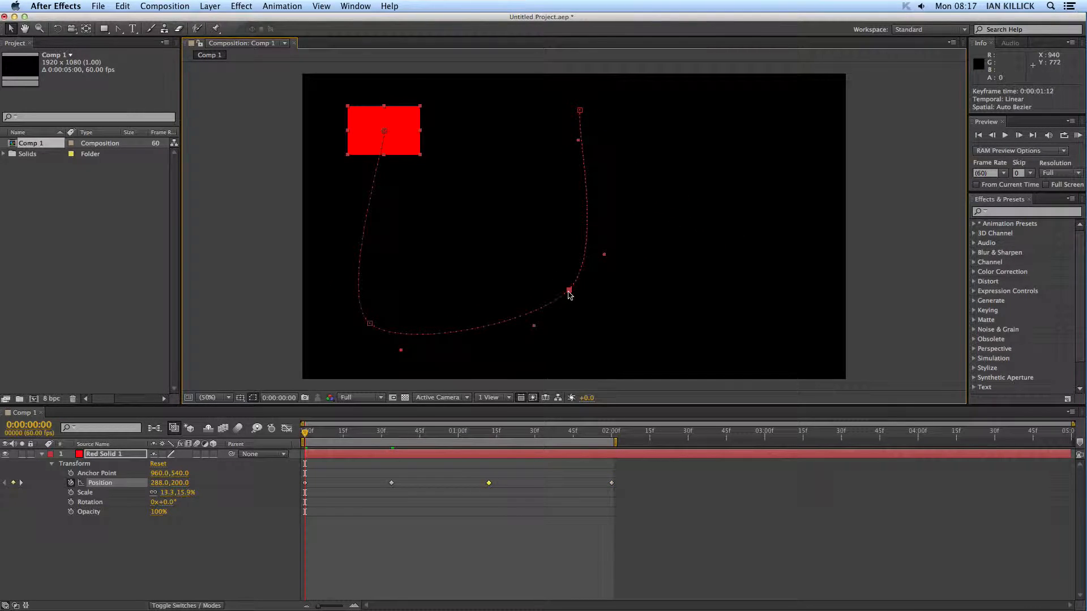
{"action": "mouse_move", "coordinate": [603, 260]}
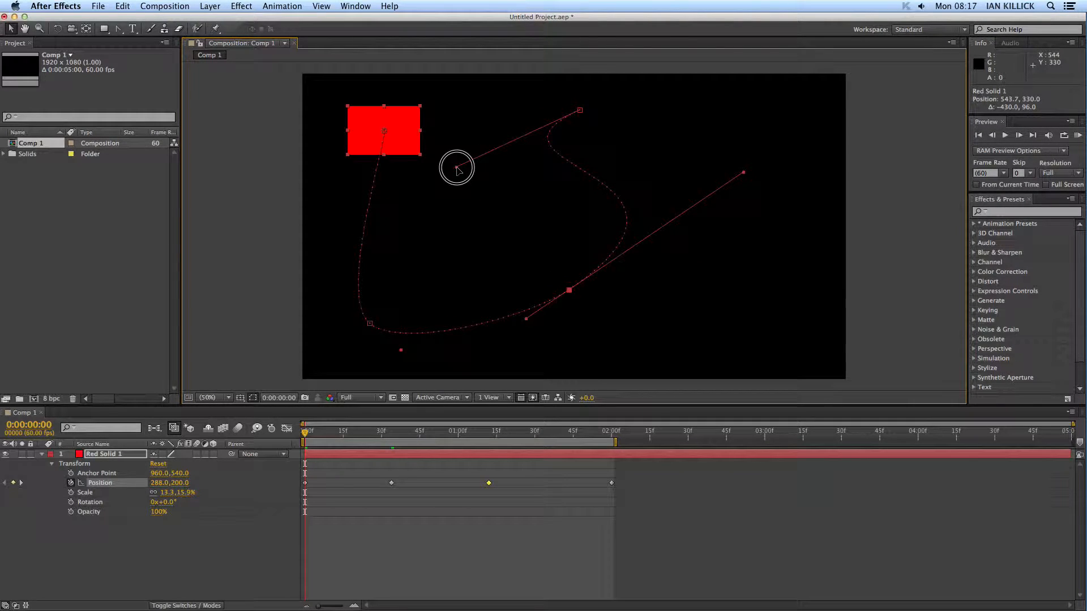
{"action": "mouse_move", "coordinate": [498, 229]}
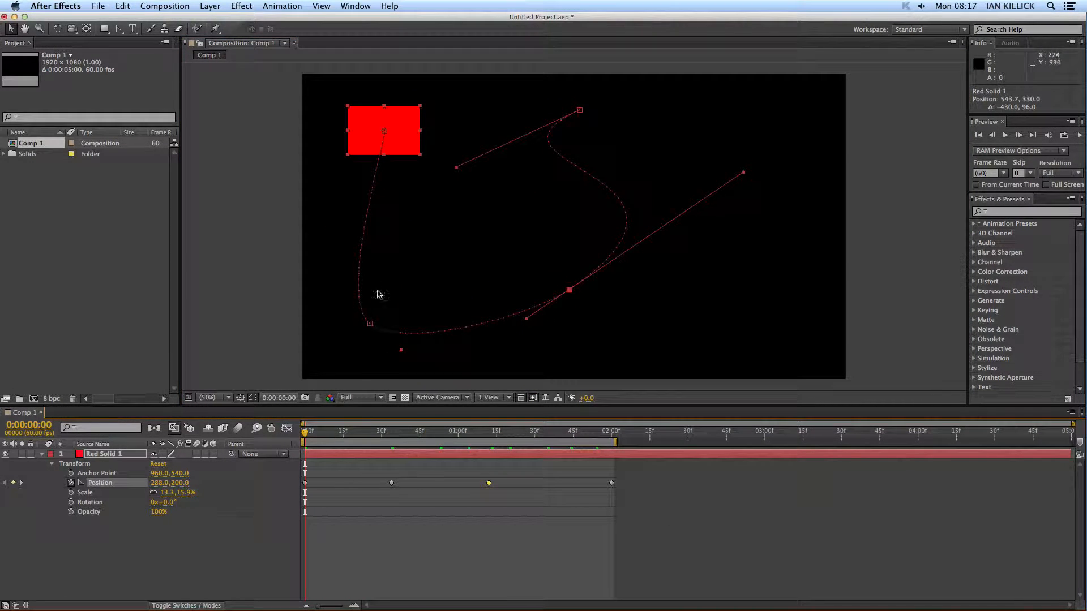
- Stretch long Bezier handles on the right-hand path points so the curve loops top right
{"action": "left_click", "coordinate": [120, 29]}
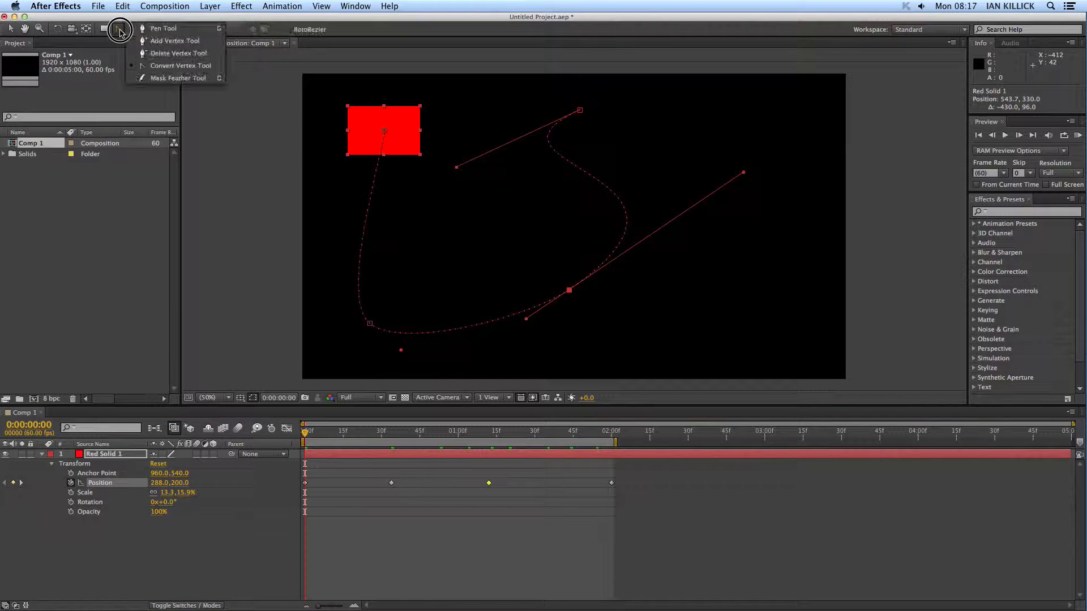
{"action": "mouse_move", "coordinate": [177, 28]}
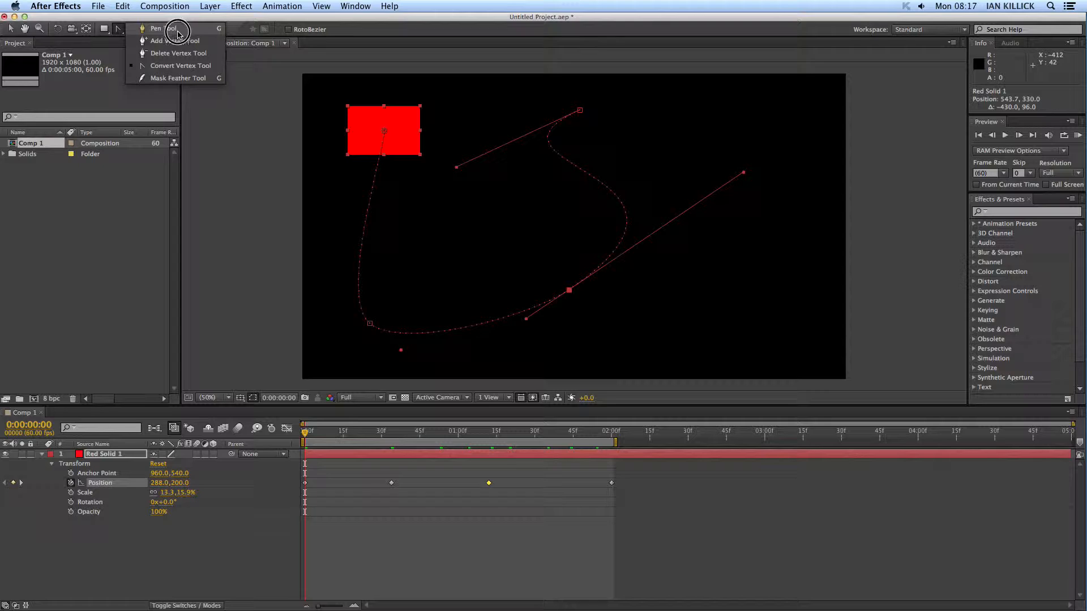
{"action": "mouse_move", "coordinate": [157, 41]}
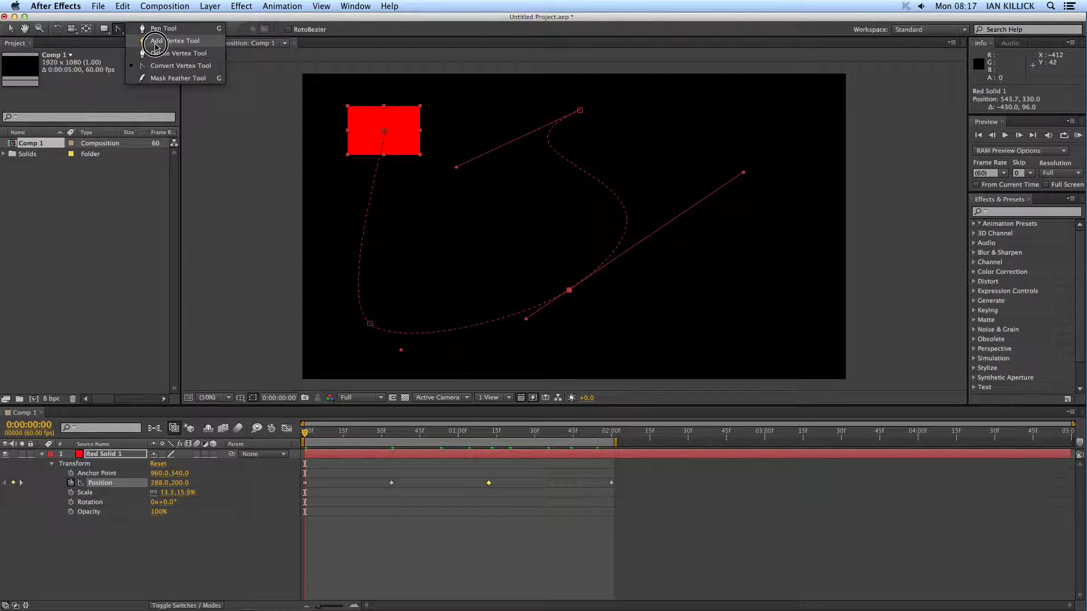
- Add two vertices with the Add Vertex Tool and bend the path into an S
{"action": "left_click", "coordinate": [179, 40]}
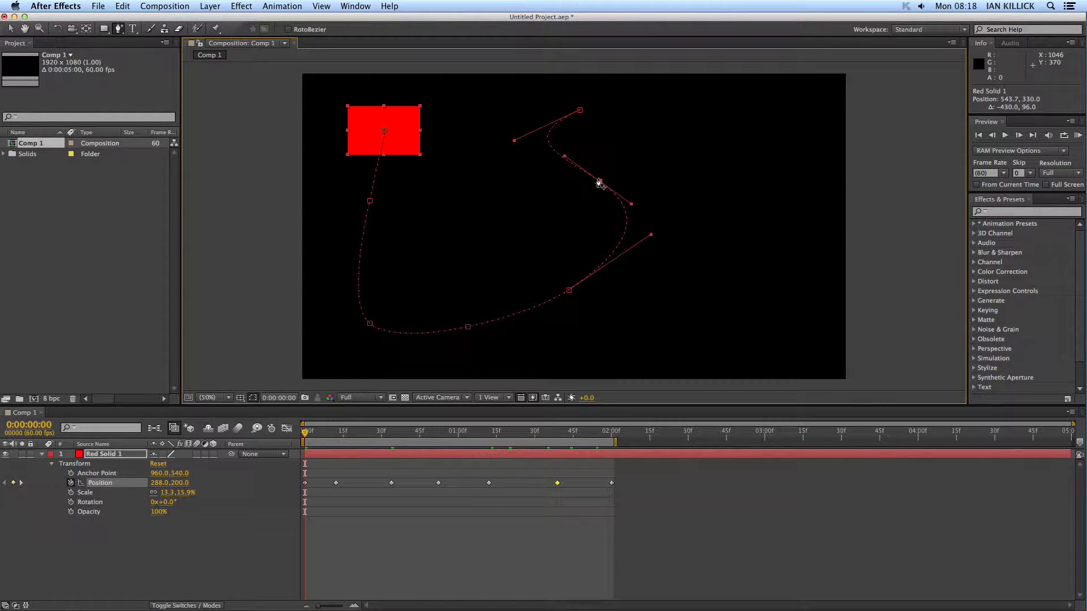
{"action": "mouse_move", "coordinate": [450, 202]}
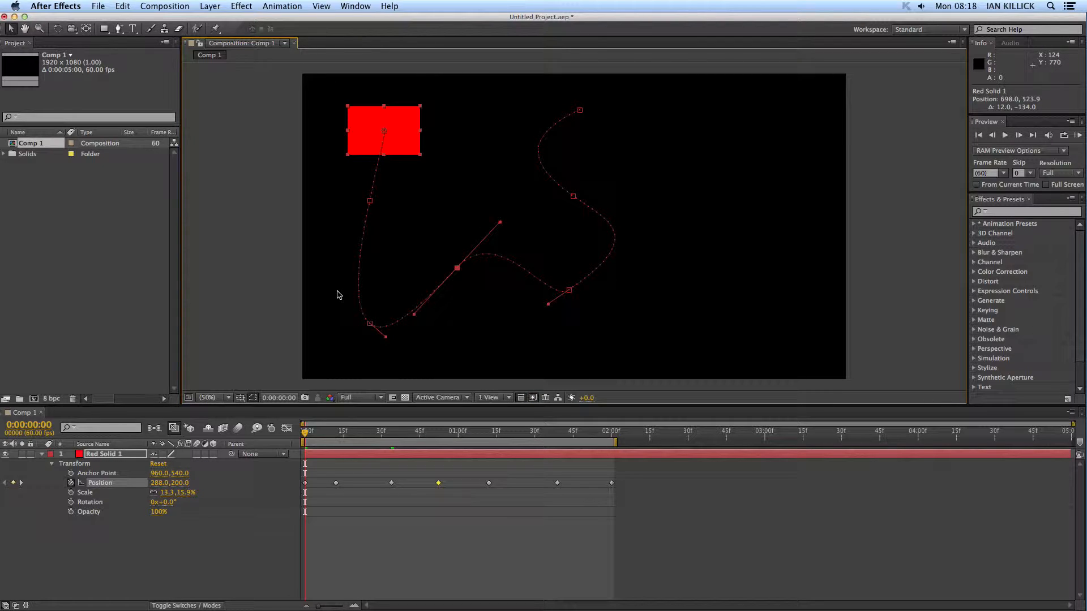
- Delete the two added vertices with the Delete Vertex Tool, leaving four keyframes
{"action": "left_click", "coordinate": [118, 28]}
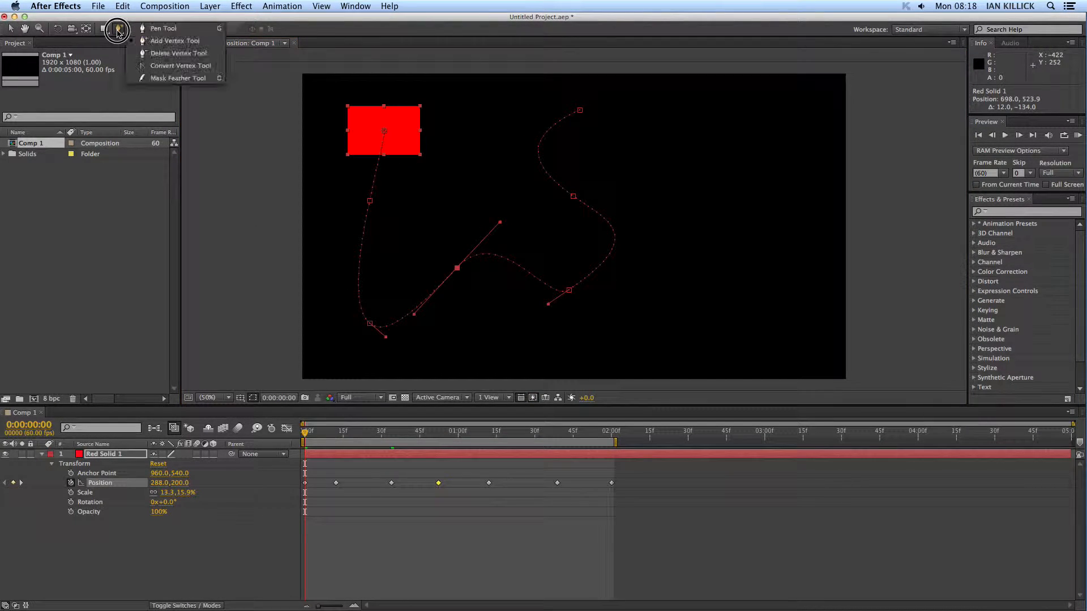
{"action": "left_click", "coordinate": [139, 29]}
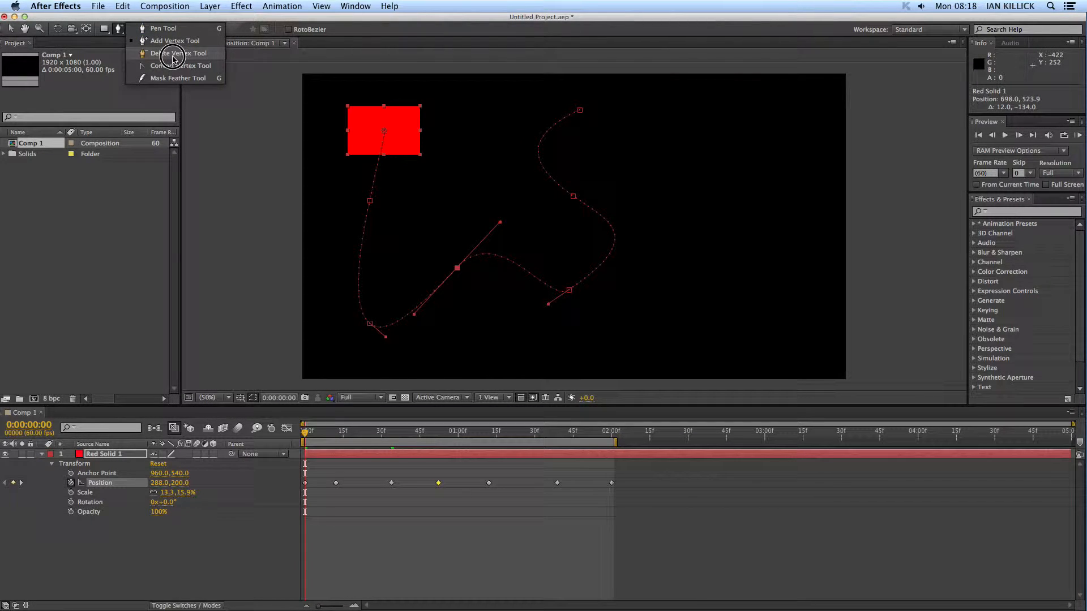
{"action": "left_click", "coordinate": [177, 53]}
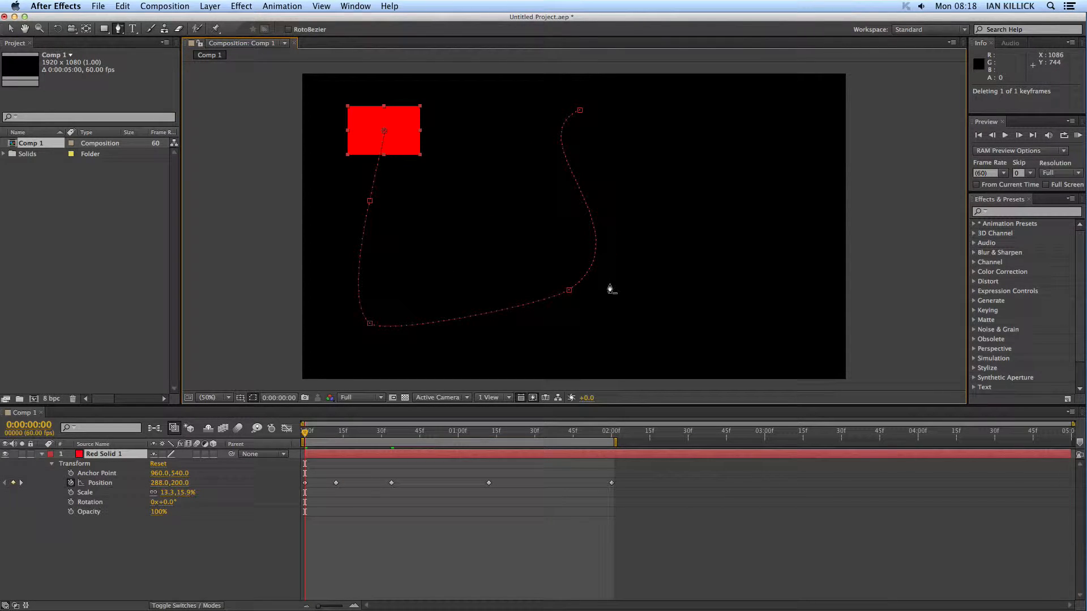
{"action": "mouse_move", "coordinate": [426, 282]}
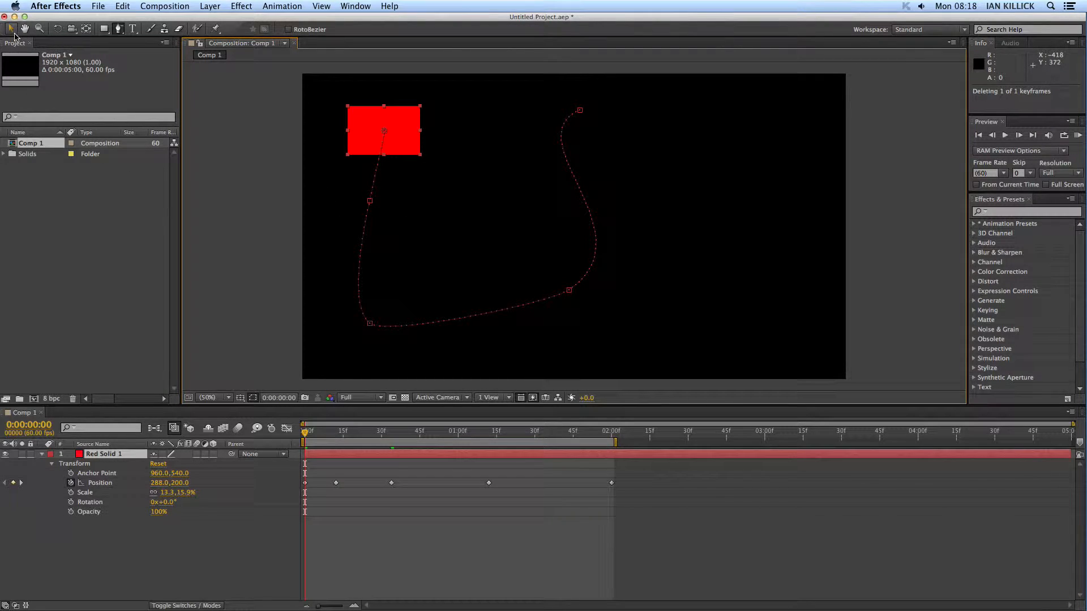
{"action": "mouse_move", "coordinate": [12, 29]}
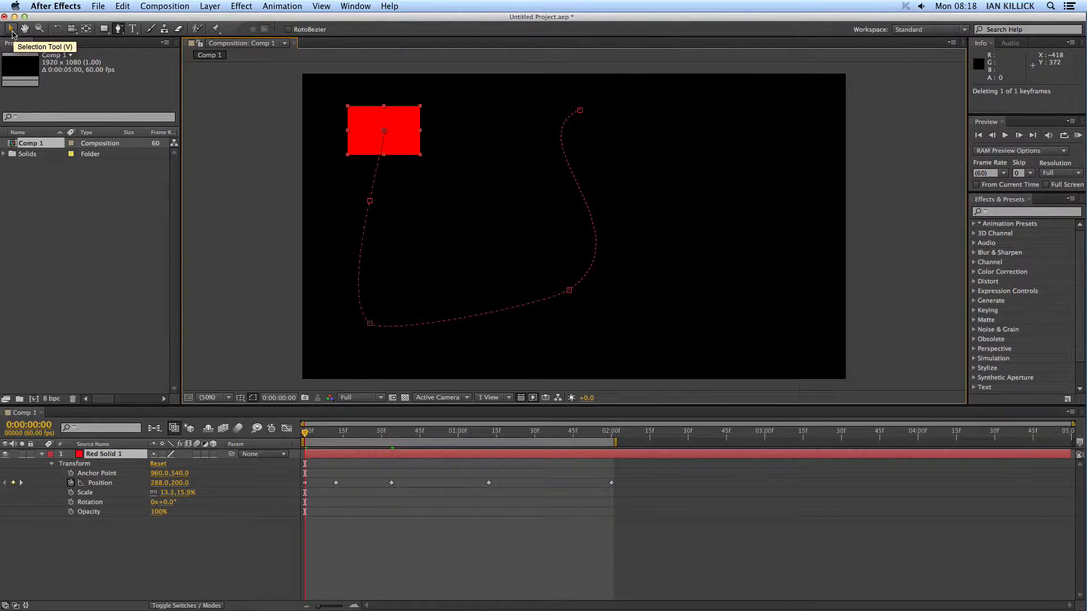
- With the Selection Tool, drag the lower-right vertex lower and lengthen its handles
{"action": "left_click", "coordinate": [568, 290]}
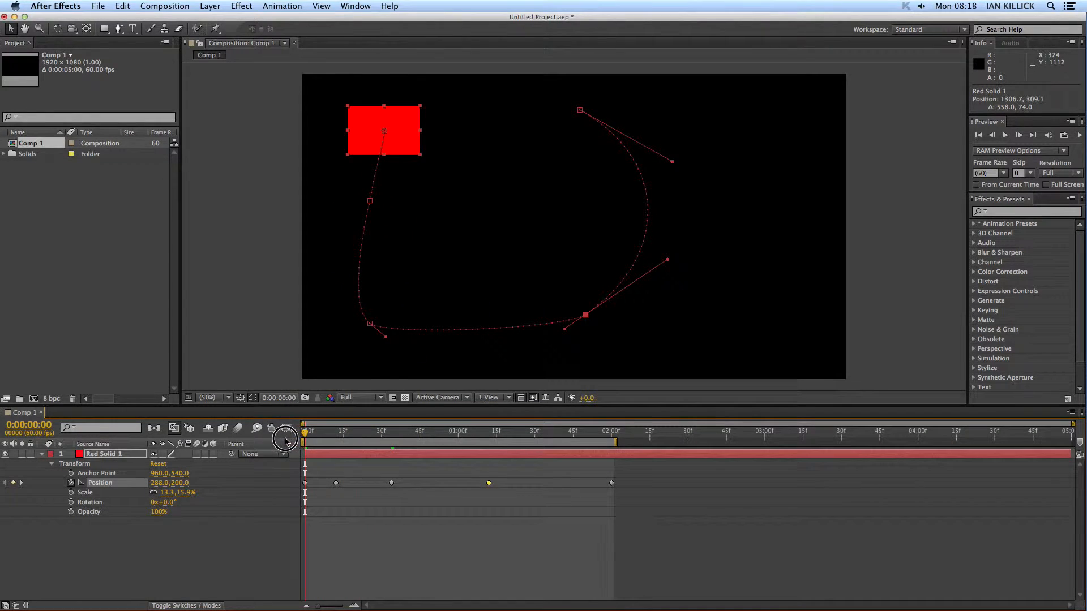
{"action": "mouse_move", "coordinate": [342, 429]}
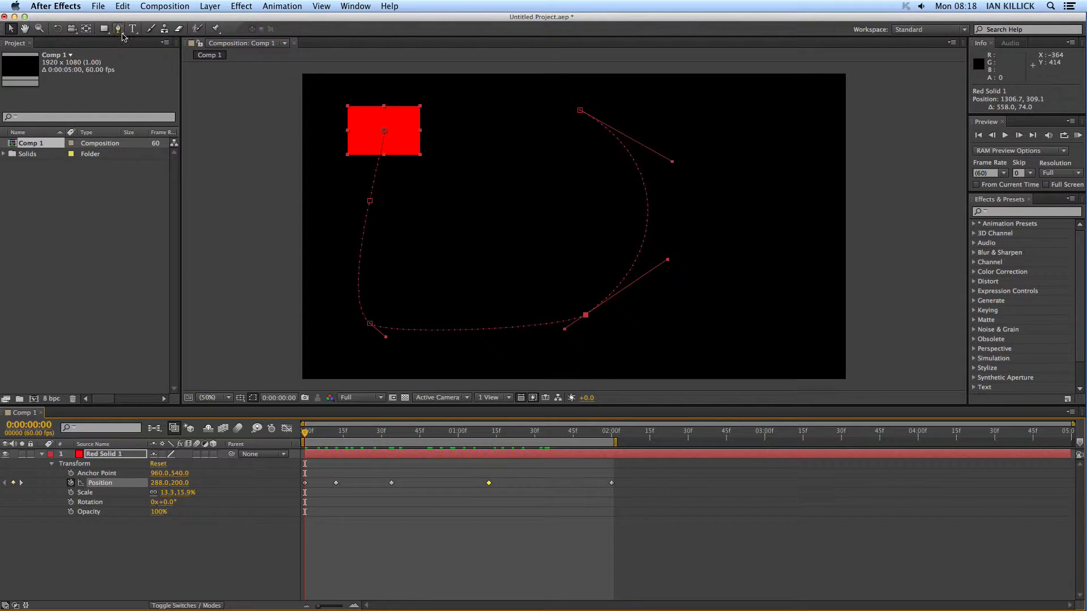
- Convert all four path vertices to linear corners with the Convert Vertex Tool
{"action": "left_click", "coordinate": [118, 29]}
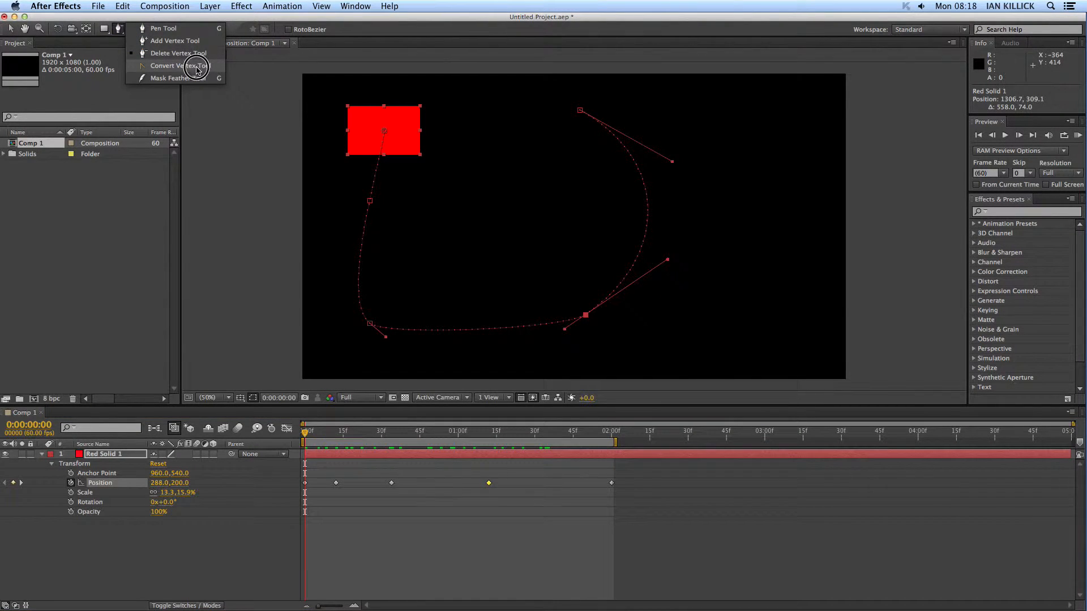
{"action": "mouse_move", "coordinate": [163, 66]}
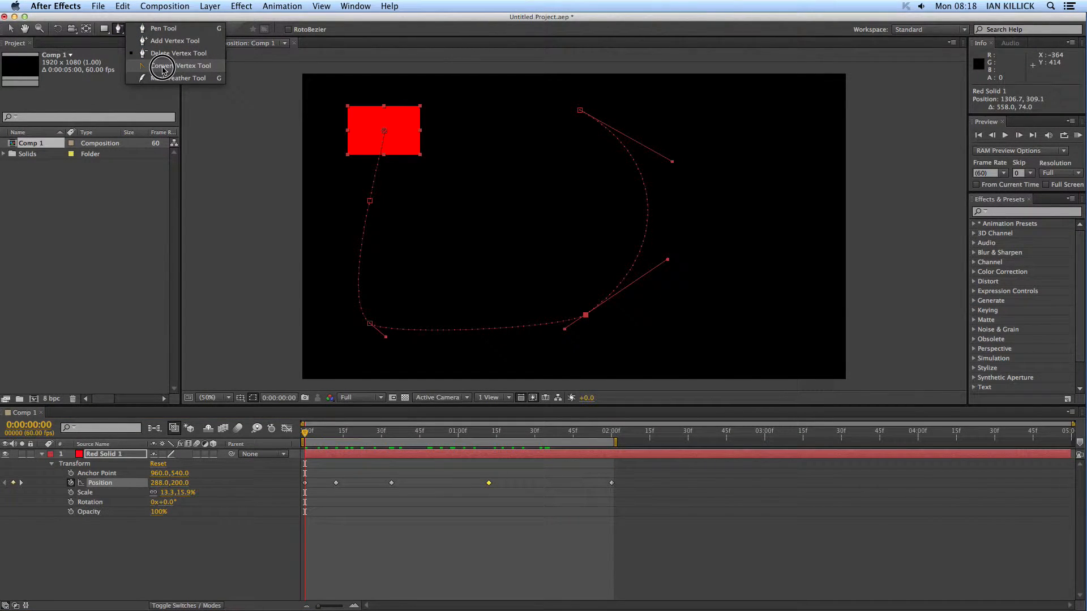
{"action": "left_click", "coordinate": [182, 66]}
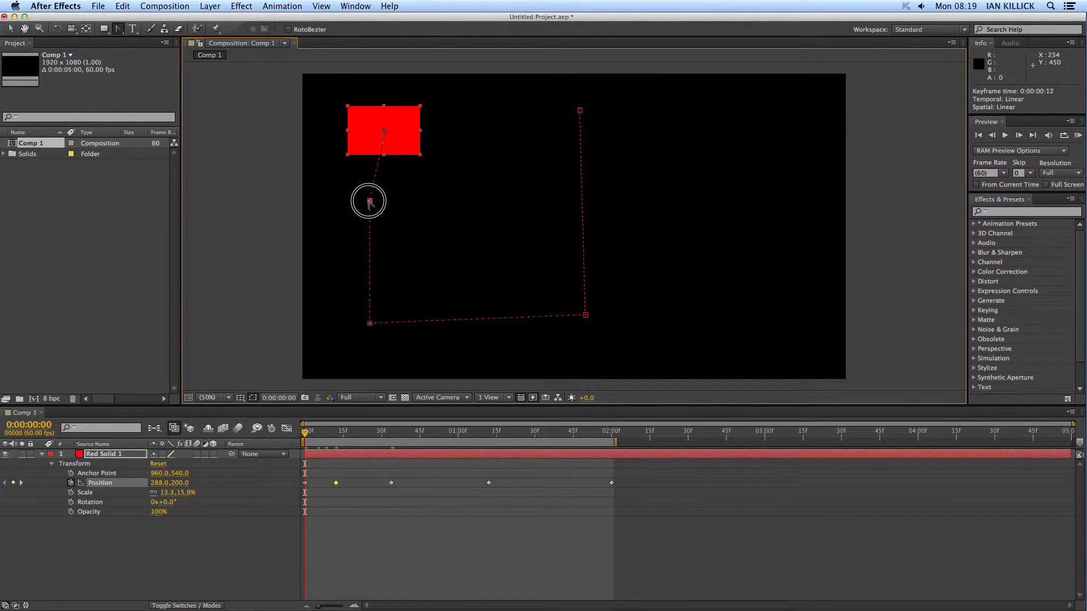
{"action": "mouse_move", "coordinate": [416, 219]}
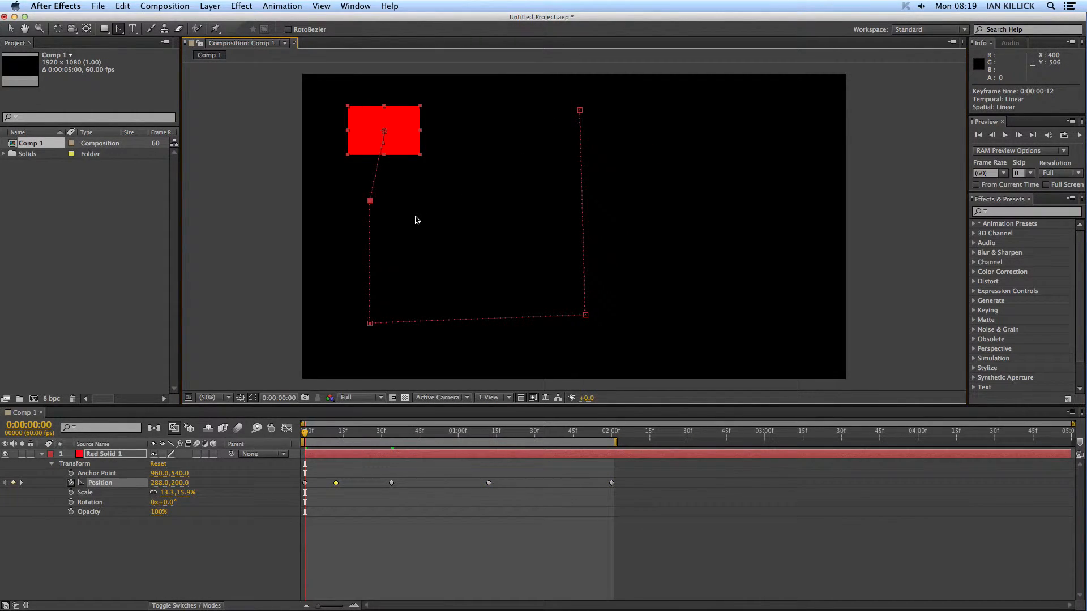
{"action": "mouse_move", "coordinate": [417, 220]}
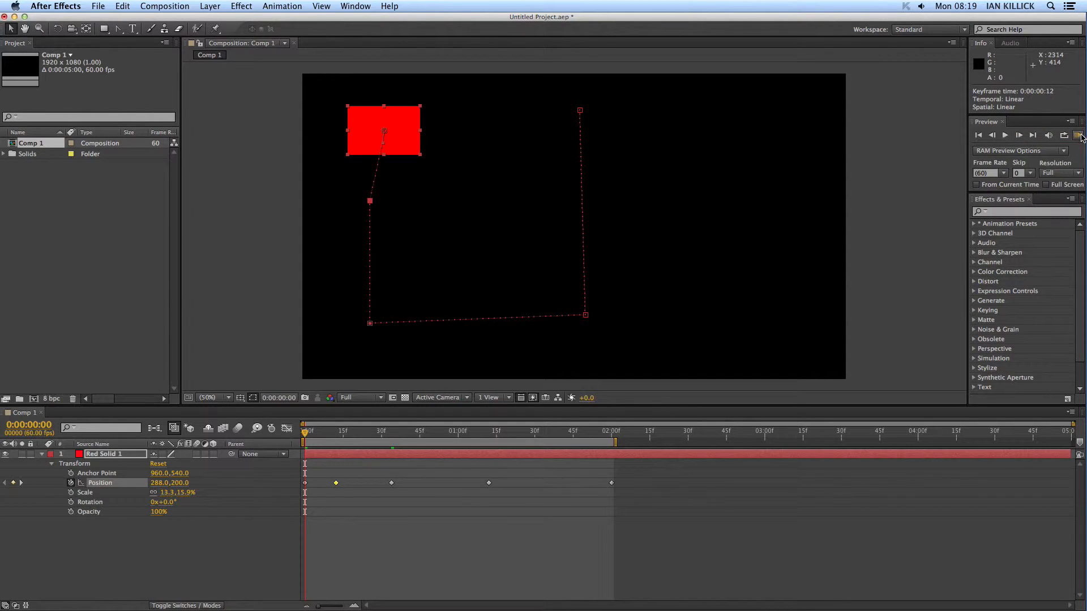
{"action": "mouse_move", "coordinate": [1078, 136]}
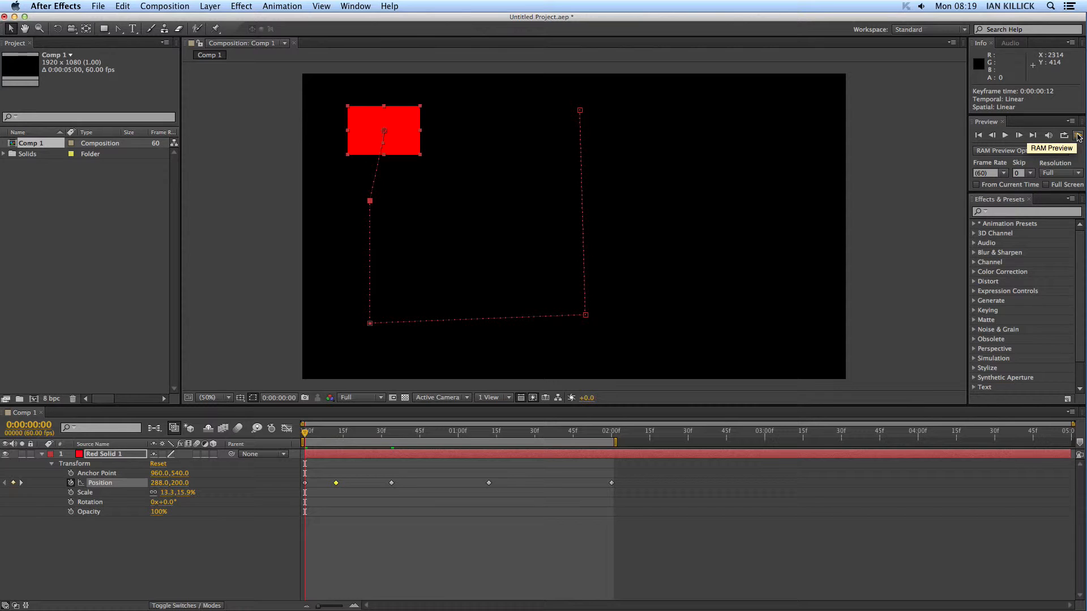
- Render and play a RAM preview of all 121 frames of the red solid's straight-cornered path
{"action": "left_click", "coordinate": [1078, 135]}
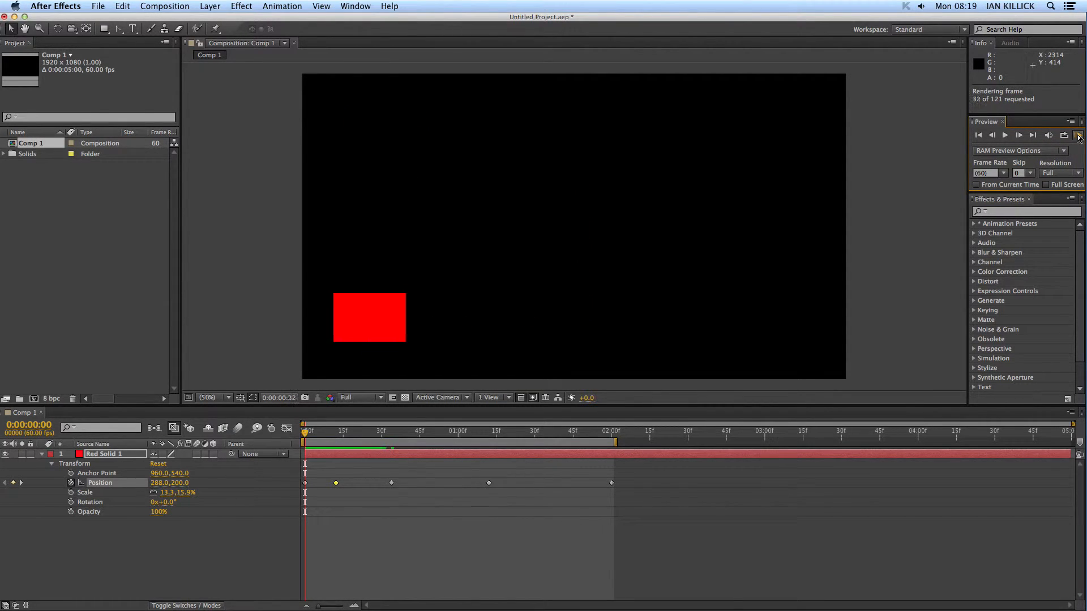
{"action": "left_click", "coordinate": [1077, 135]}
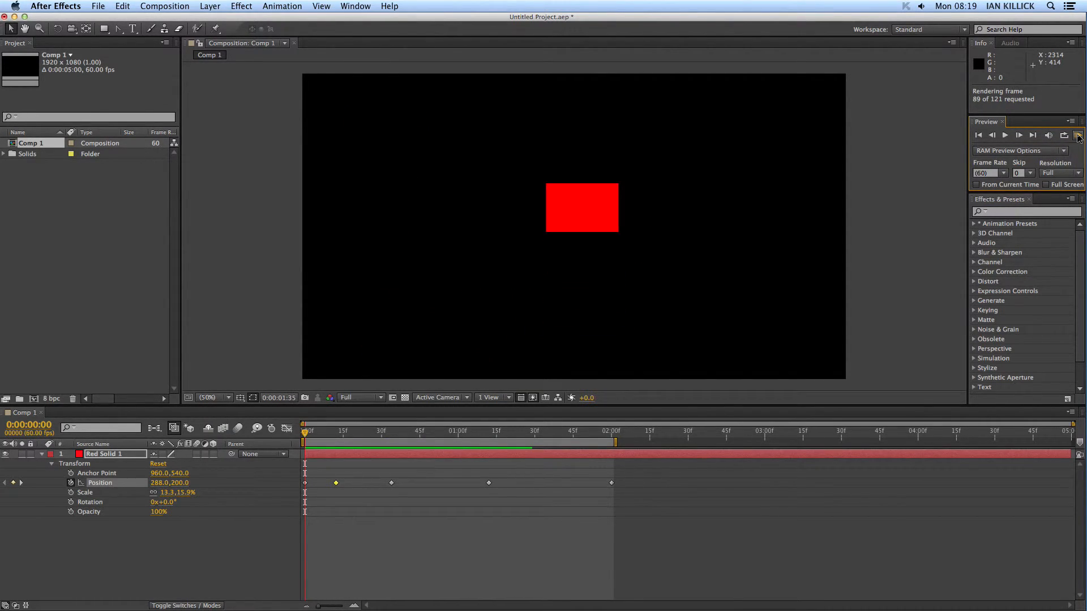
{"action": "left_click", "coordinate": [1077, 136]}
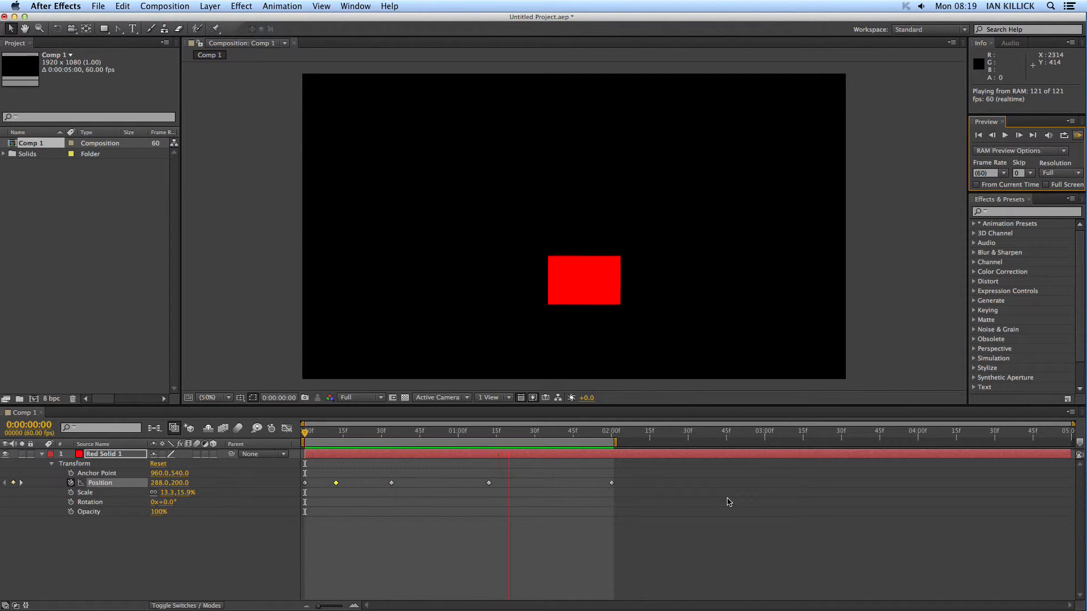